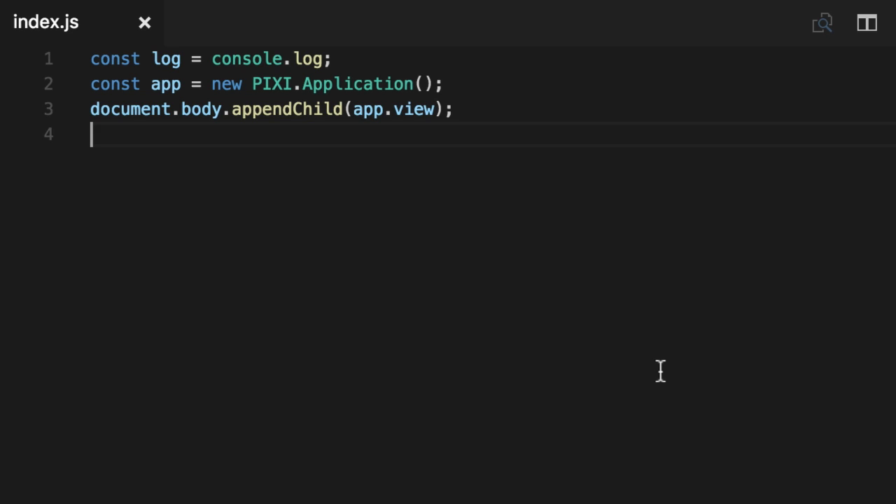
# Create the lake graphics object and begin filling it with blue 0x01ADFB.
pyautogui.press('enter')
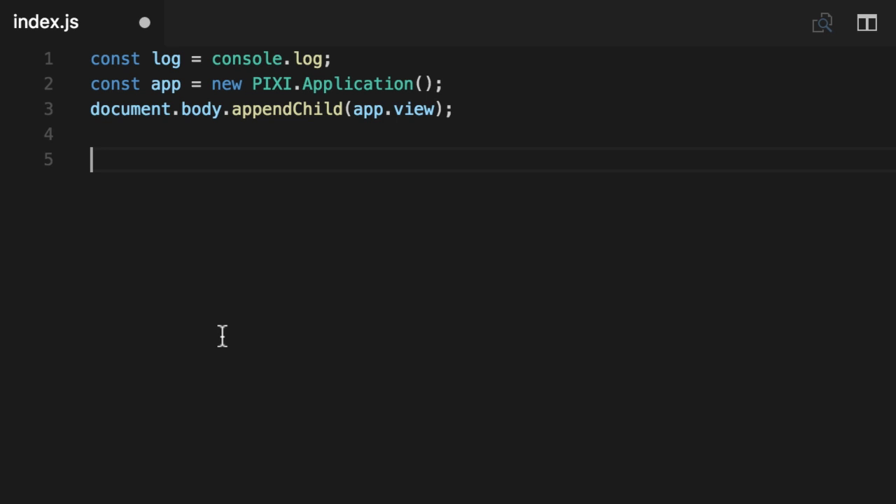
pyautogui.write('const lake = new PIXI.Graphics')
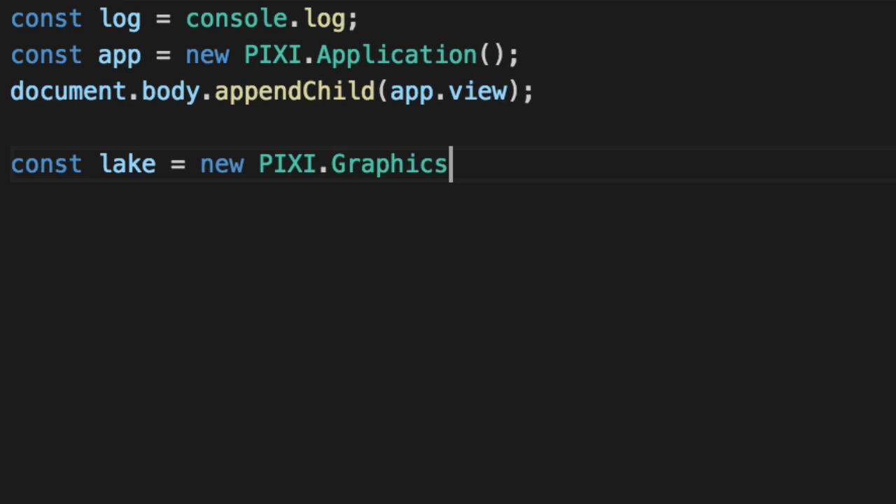
pyautogui.write('();')
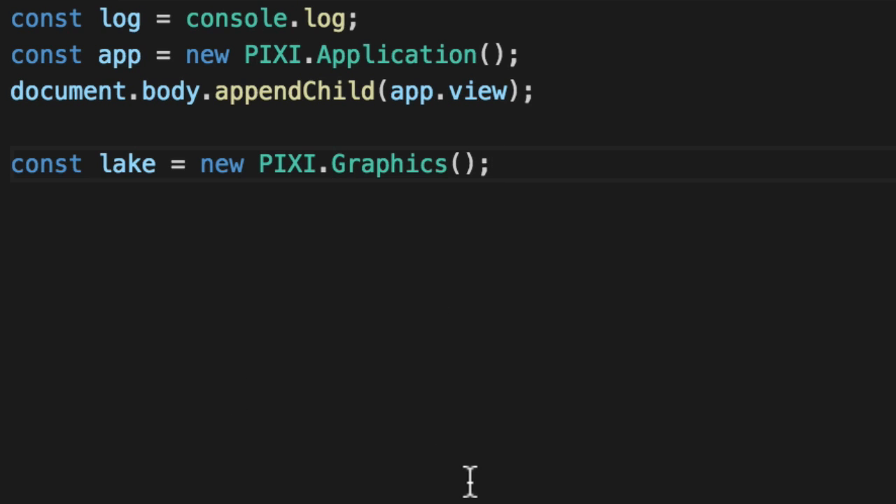
pyautogui.write('lake.beg')
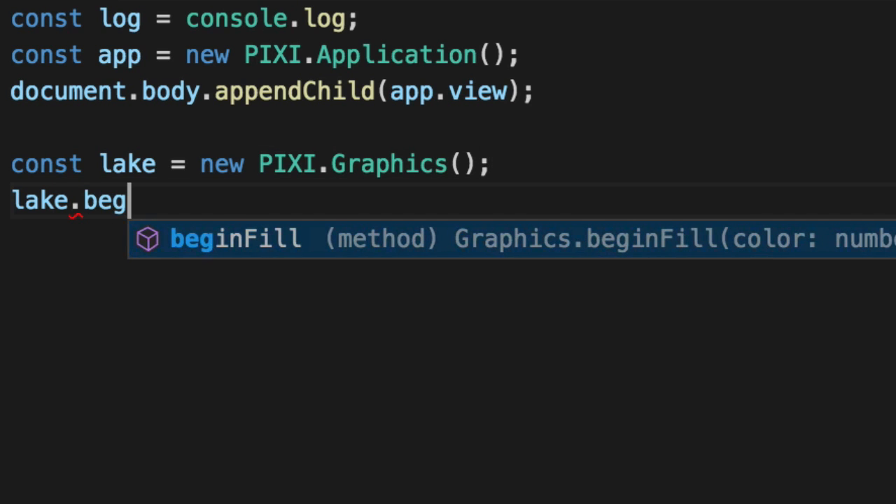
pyautogui.write('inFill(x')
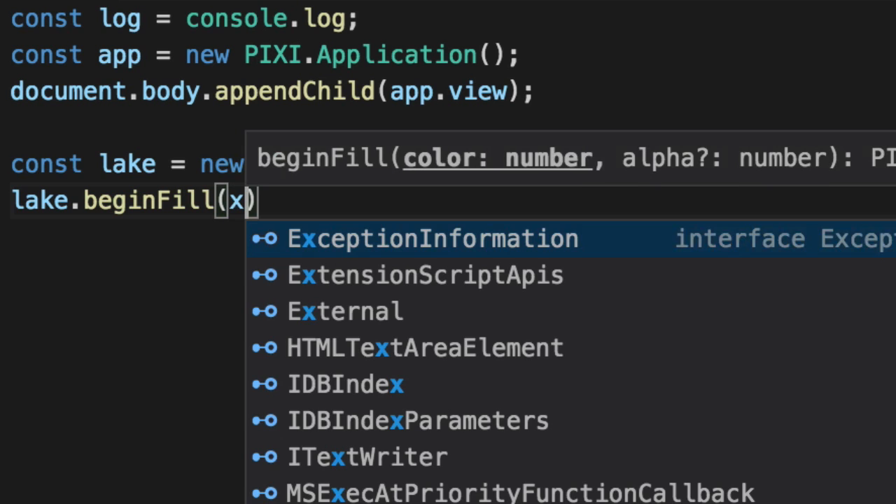
pyautogui.write('0x01')
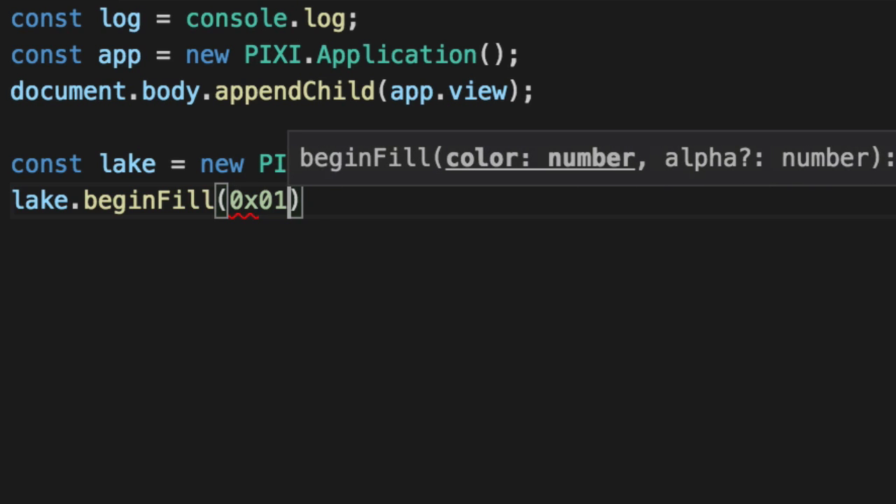
pyautogui.write('ADFB')
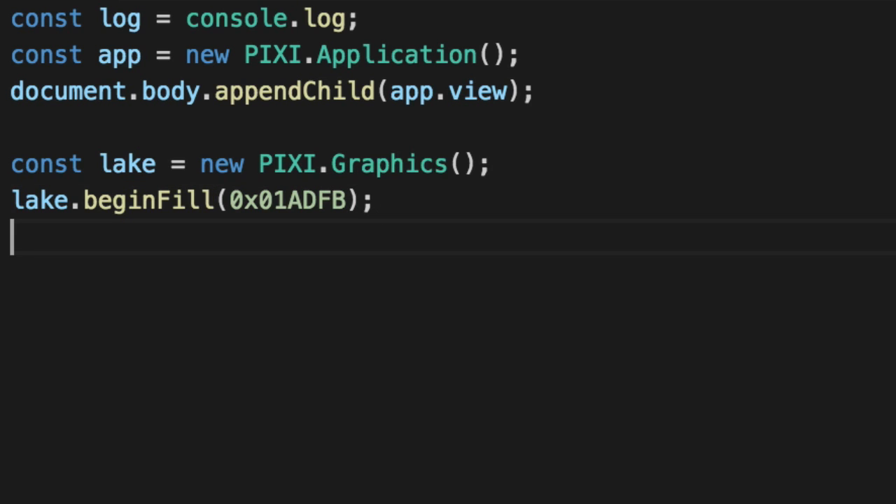
# Draw the lake rectangle at 0,0 with the renderer's width and height, and add it to the stage.
pyautogui.write('lake.dra')
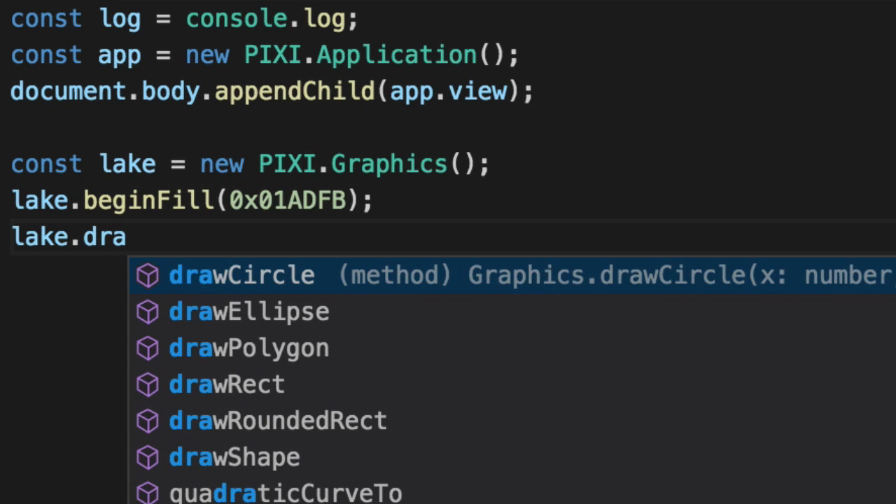
pyautogui.click(225, 384)
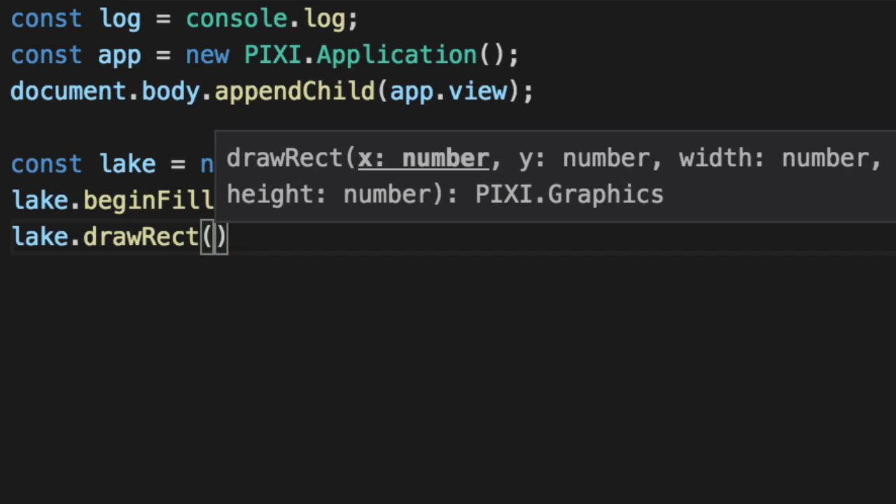
pyautogui.write('0, 0,')
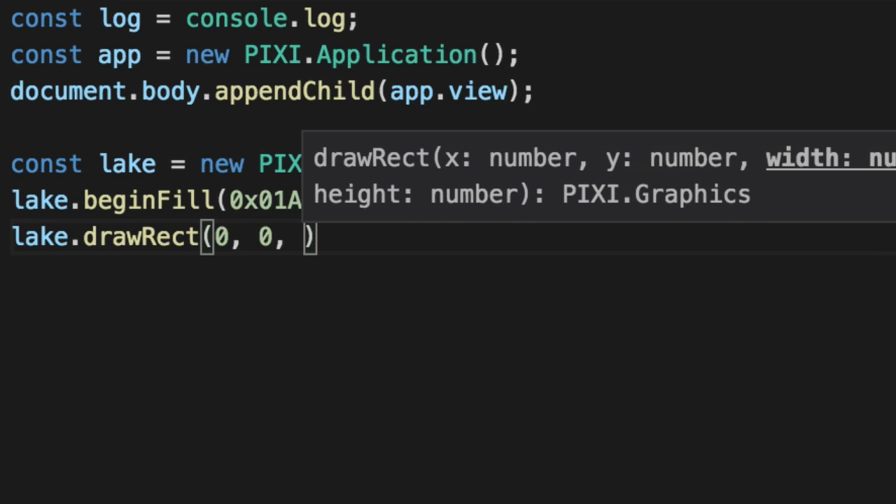
pyautogui.write('app.renderer')
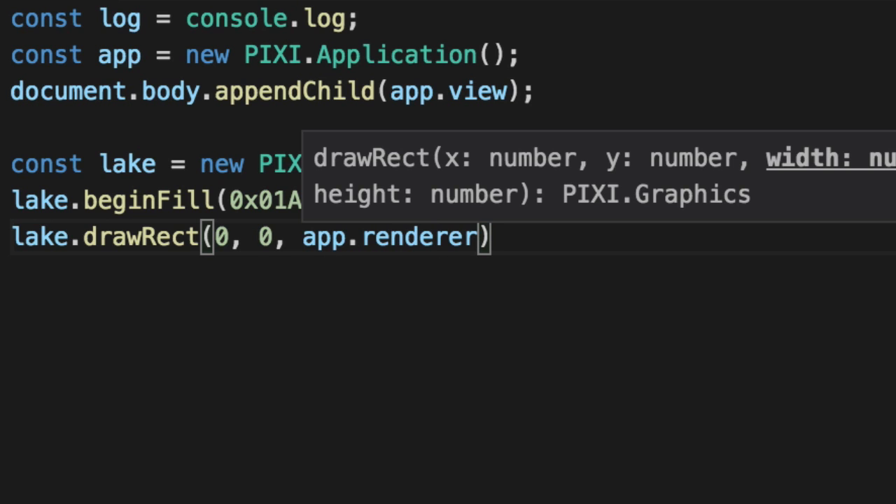
pyautogui.write('.width')
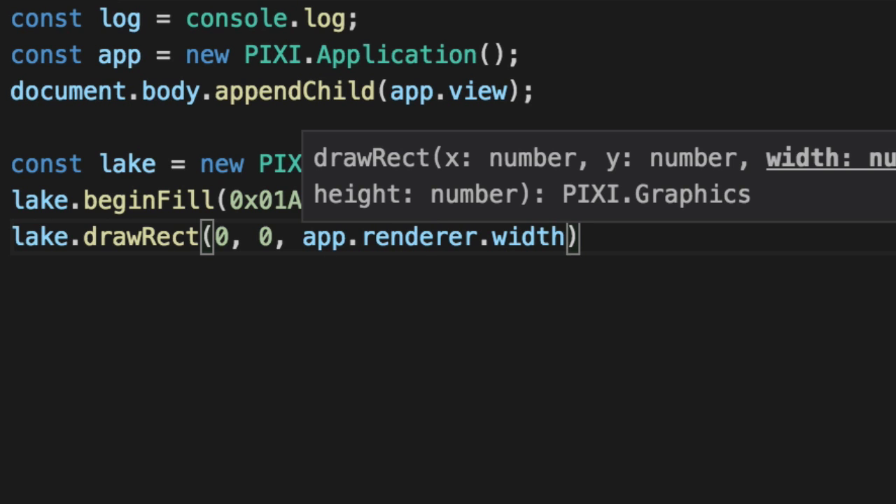
pyautogui.write(', app.rend')
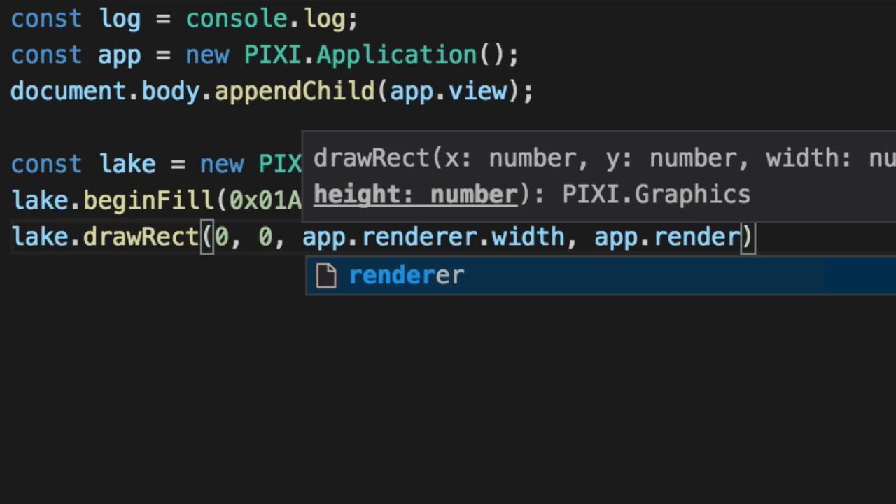
pyautogui.write('er')
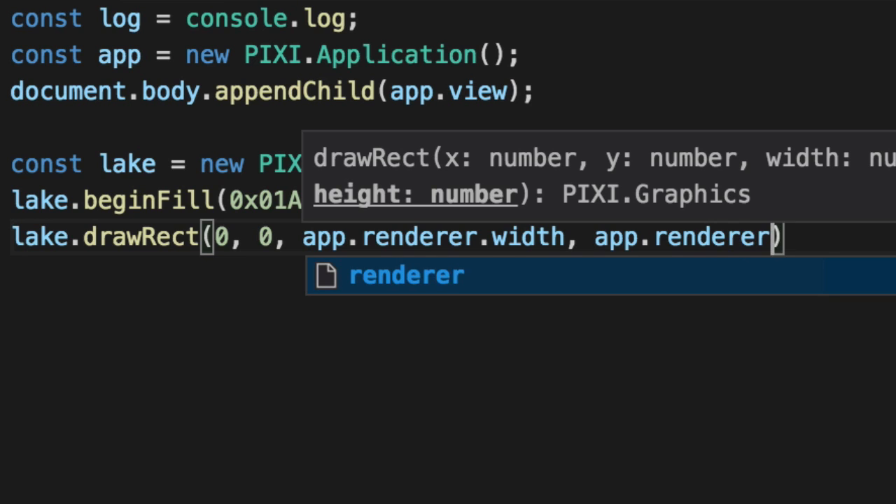
pyautogui.write('.height);')
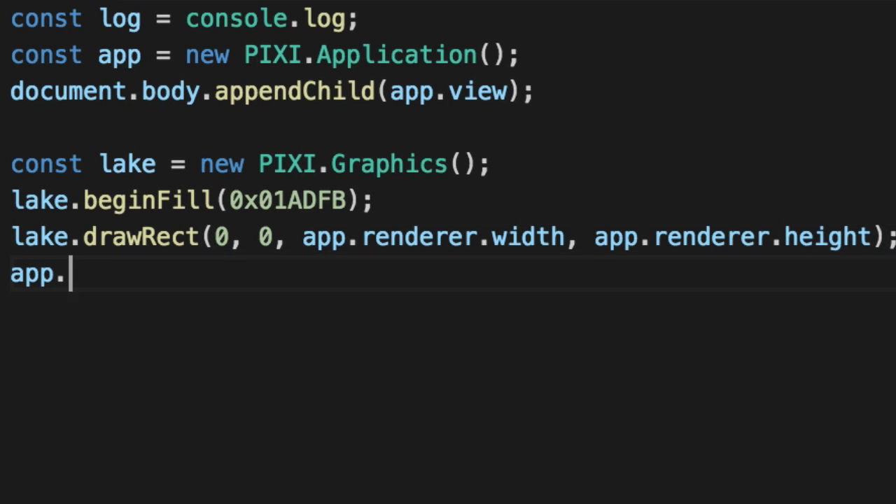
pyautogui.write('stage.addChild')
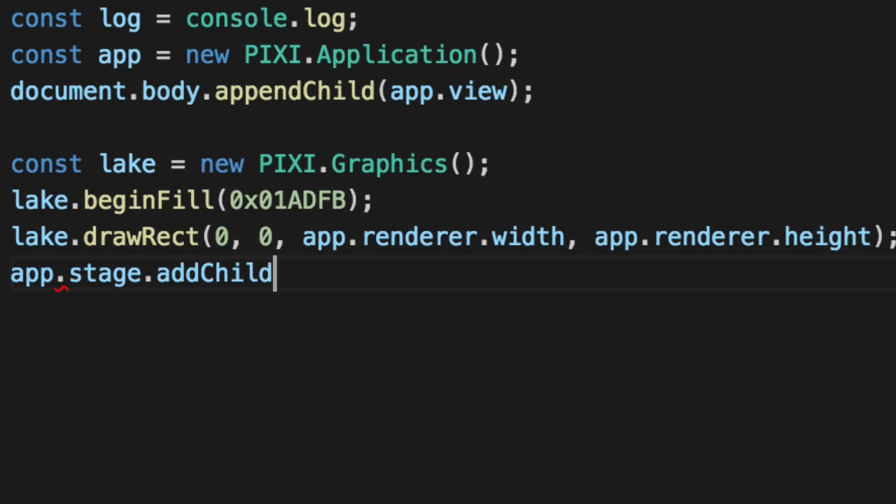
pyautogui.write('(lake);')
pyautogui.write('const getDu')
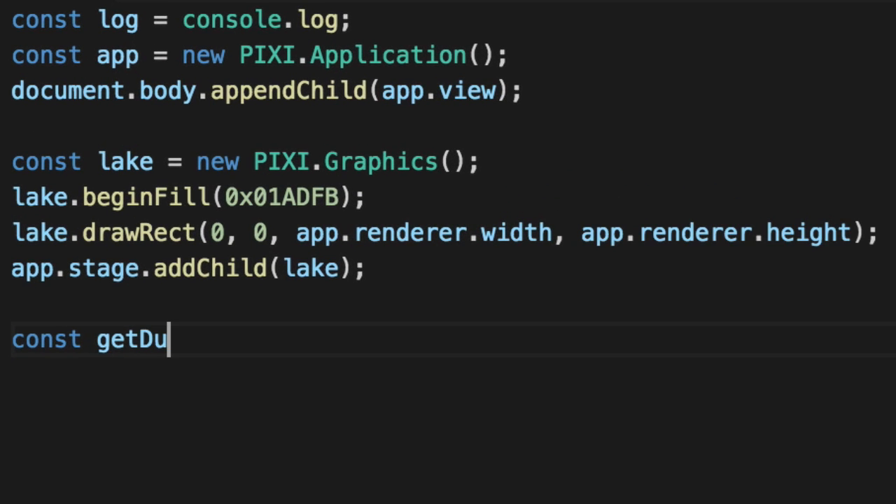
# Write the getDuck arrow function creating a PIXI sprite from ./images/duck-overhead.png.
pyautogui.write('ck = stage =>')
pyautogui.write('{')
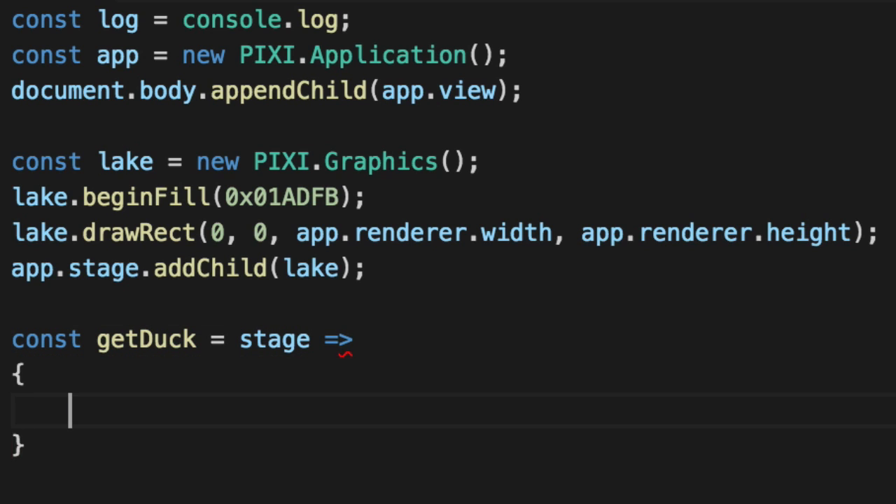
pyautogui.write('const')
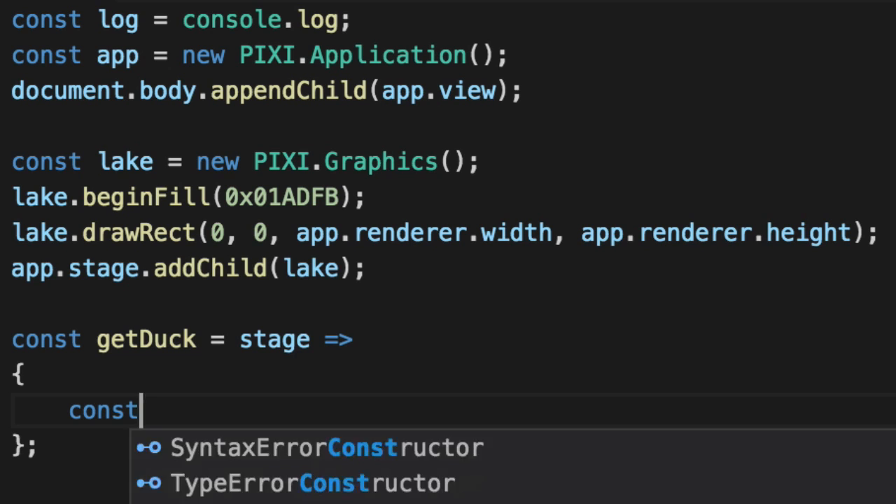
pyautogui.write('duck = new PIXI.Sprite.')
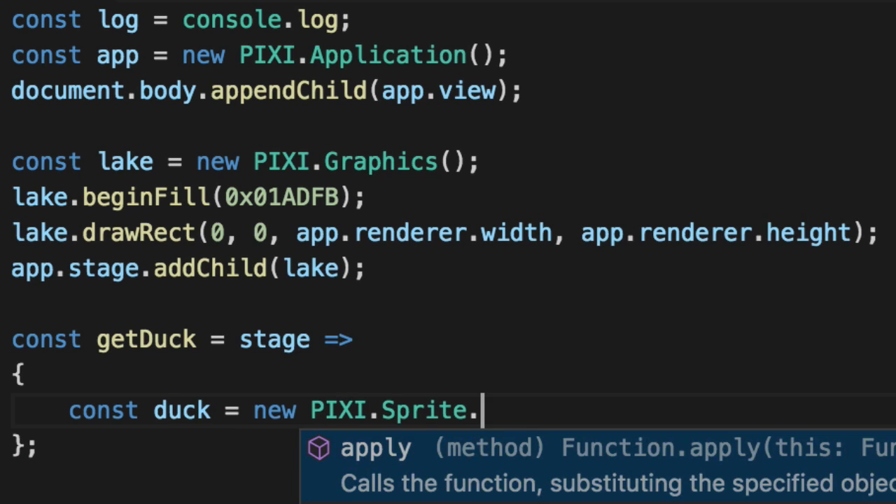
pyautogui.write("fromImage('./images/')")
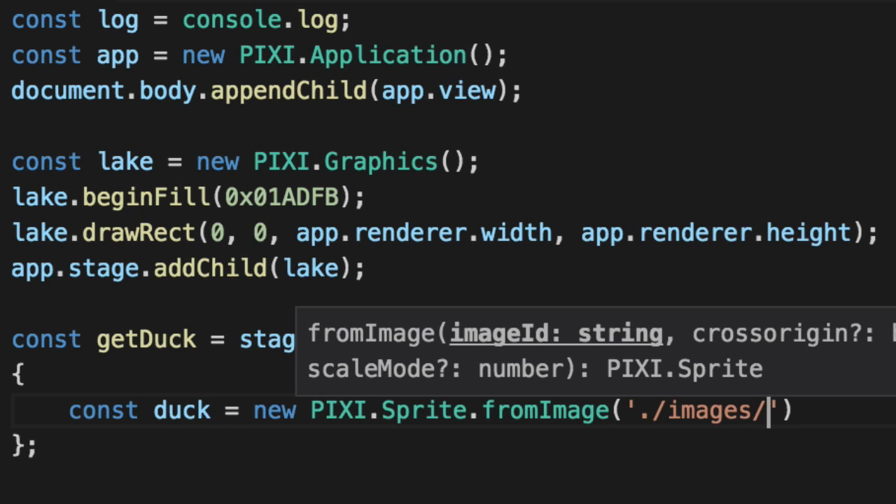
pyautogui.write('duck-overhead.png')
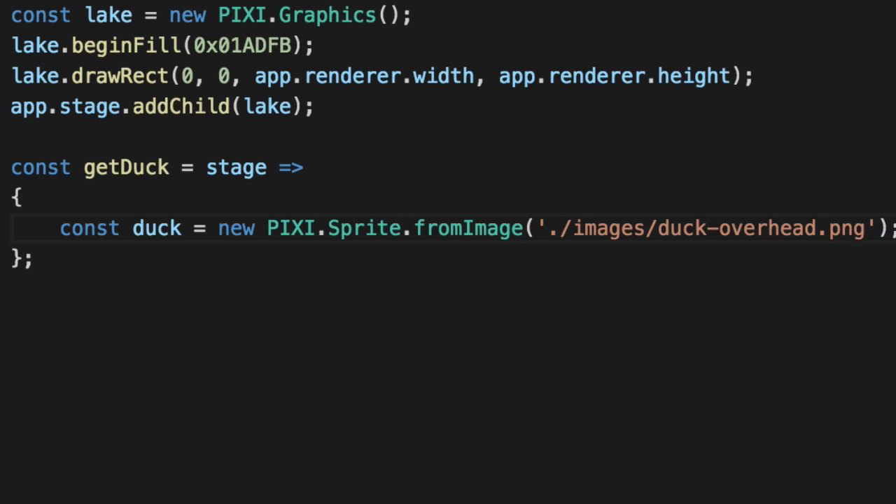
pyautogui.press('Enter')
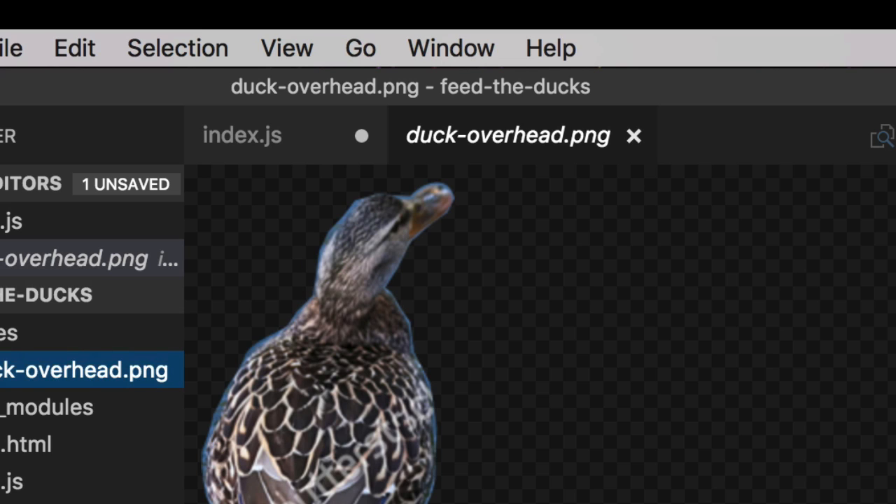
pyautogui.moveTo(469, 346)
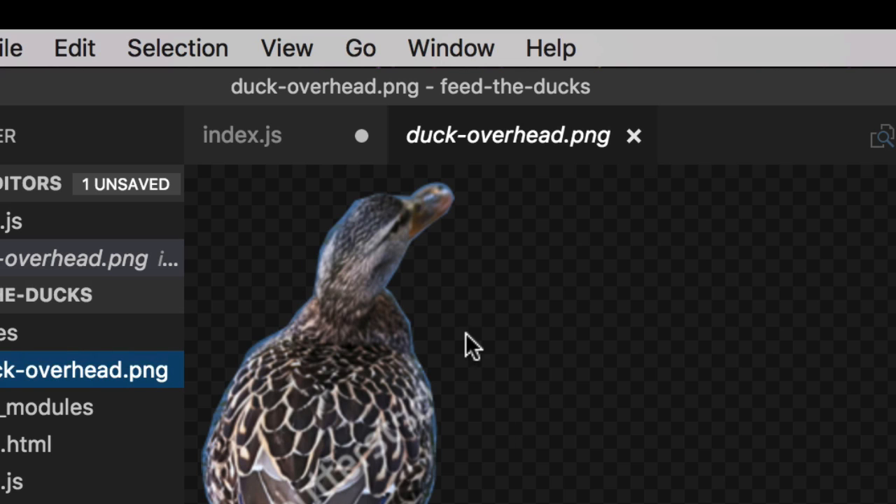
pyautogui.moveTo(420, 333)
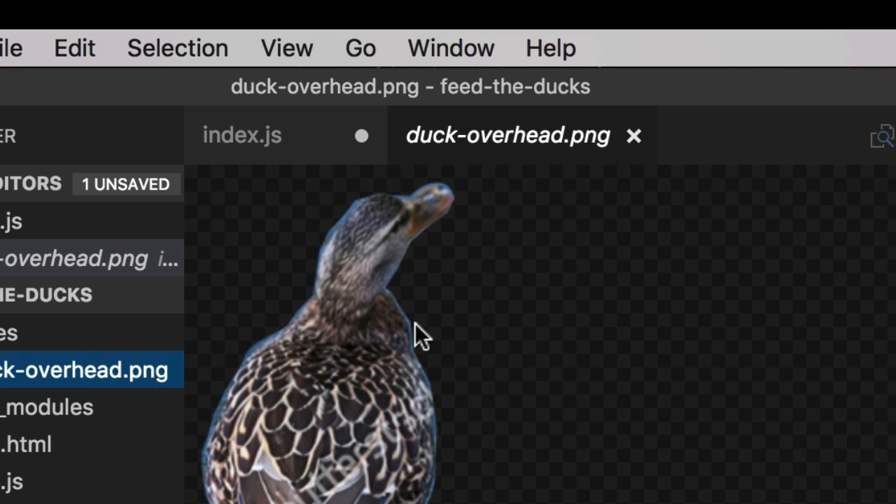
pyautogui.moveTo(458, 466)
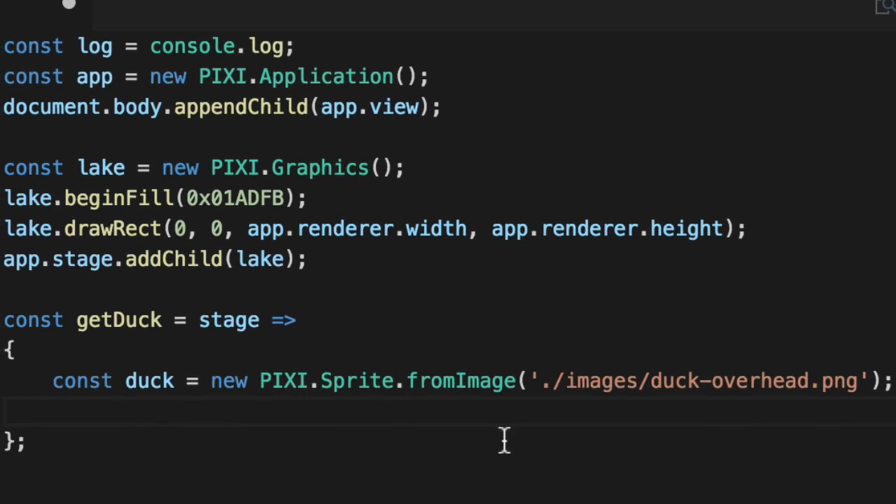
# Scale the duck to 0.2 and add it as a child of stage.
pyautogui.scroll(-3)
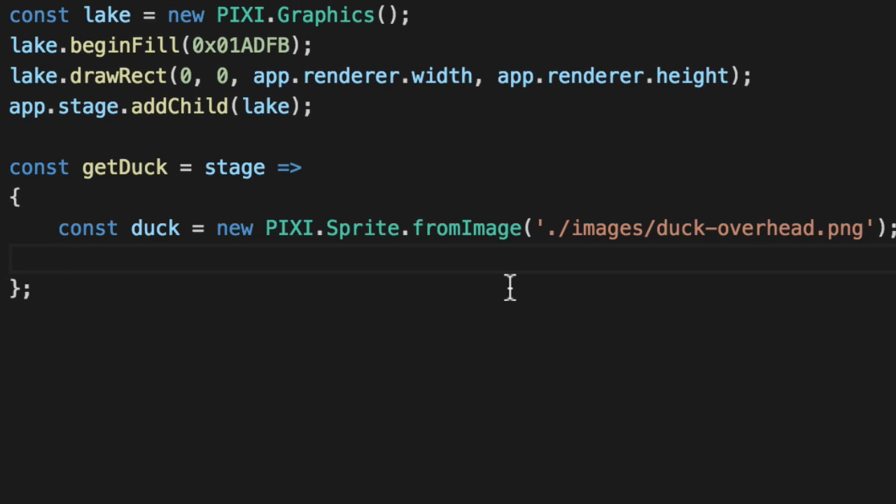
pyautogui.write('duck.scale =')
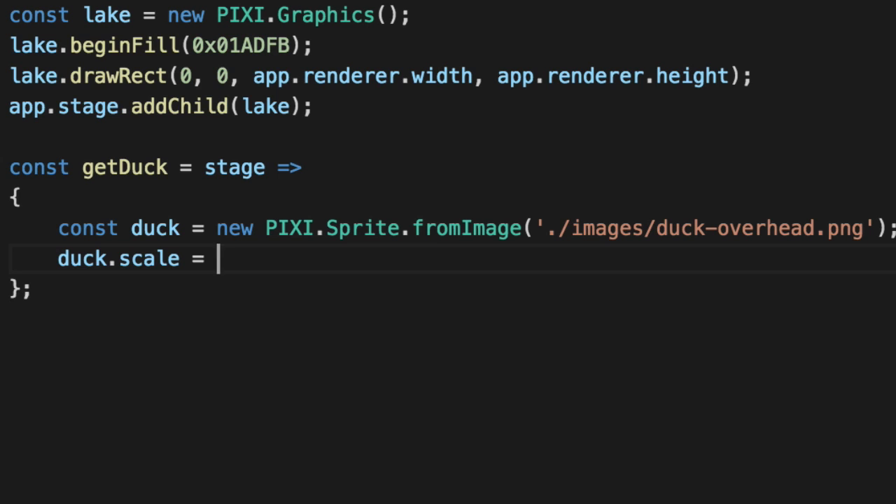
pyautogui.write('.set(0.2)')
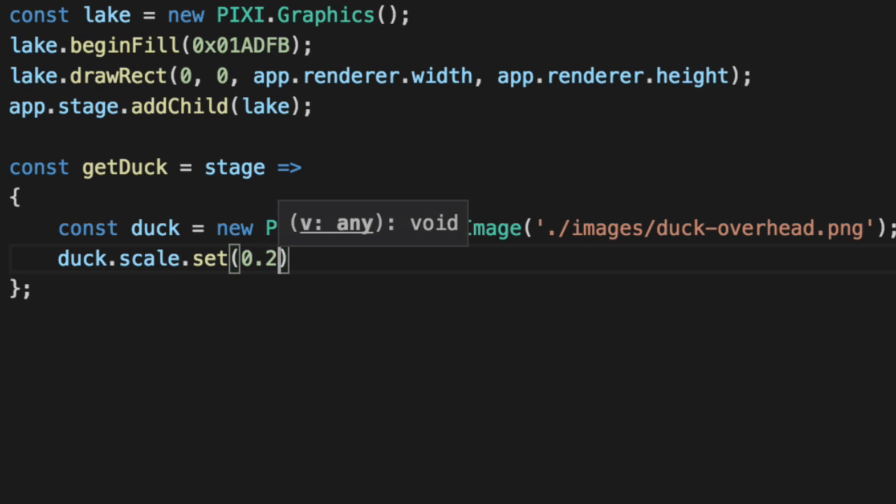
pyautogui.write('s')
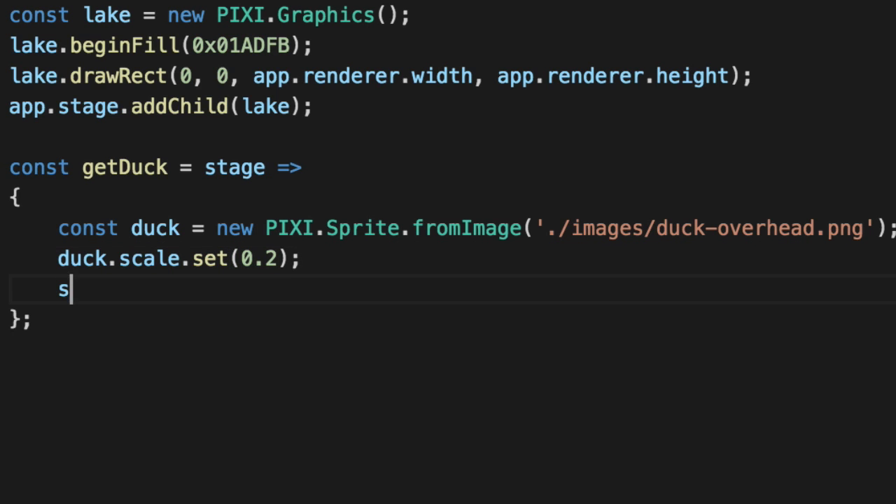
pyautogui.write('tage.addChild(duck);')
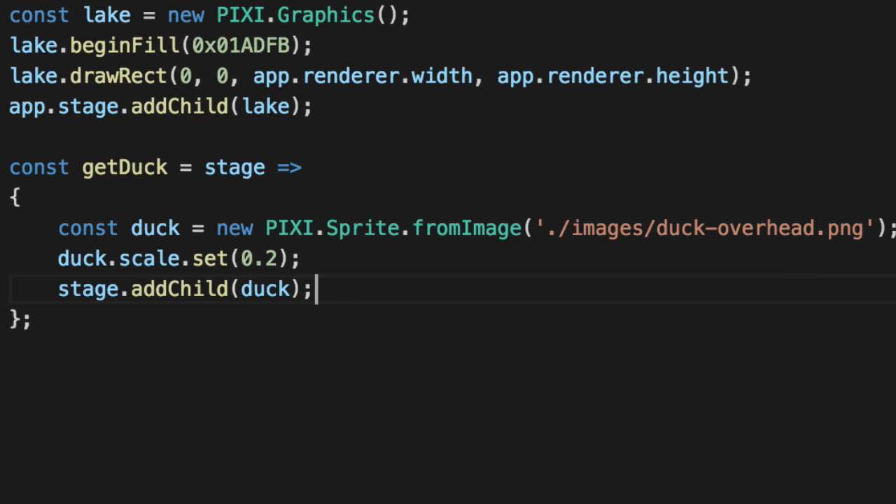
# Rename the stage parameter to parent and return the duck.
pyautogui.doubleClick(235, 167)
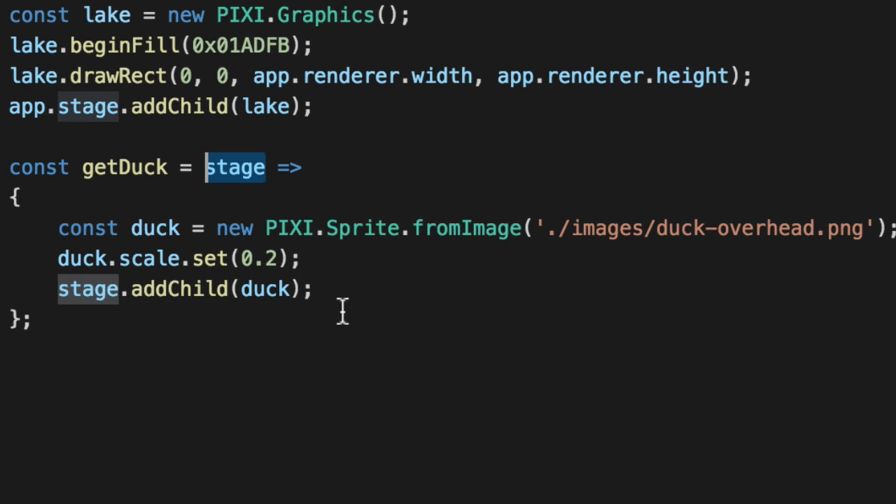
pyautogui.write('parent')
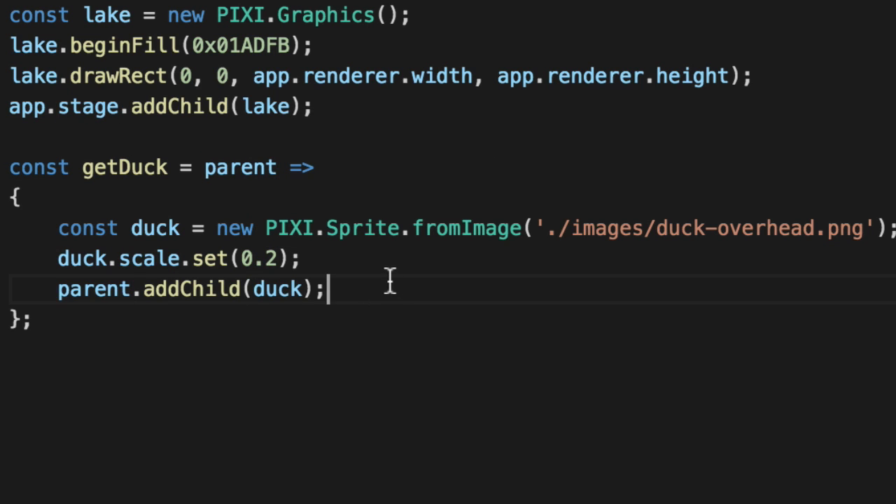
pyautogui.write('return duck;')
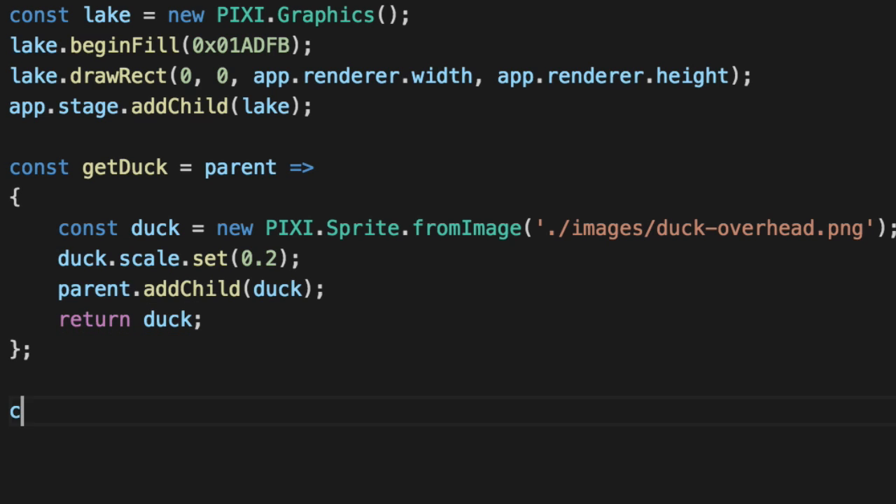
# Place a basicDuck at 200,200 on app.stage, then replace those lines with 'const ducks = _'.
pyautogui.write('onst basicDuck')
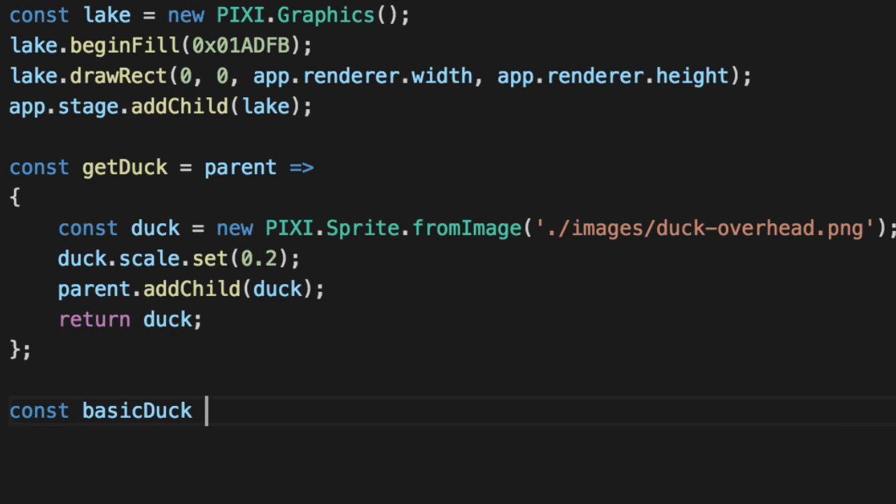
pyautogui.write('= getDuck()')
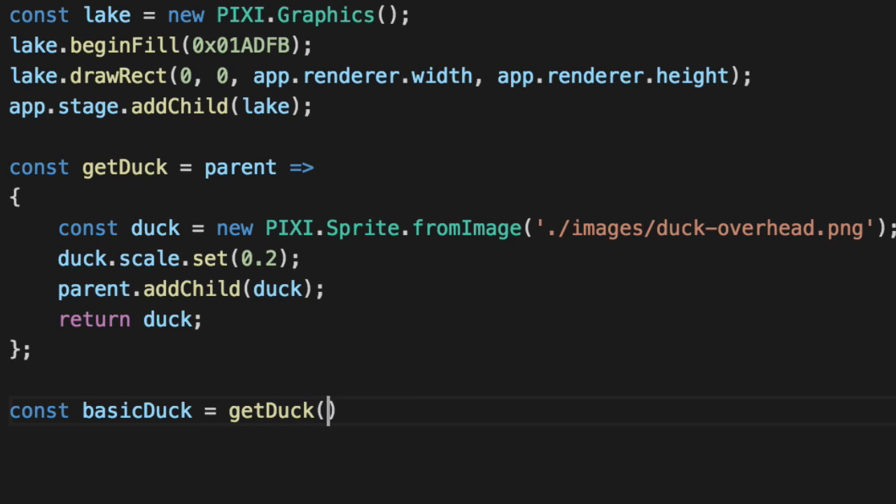
pyautogui.write('stage')
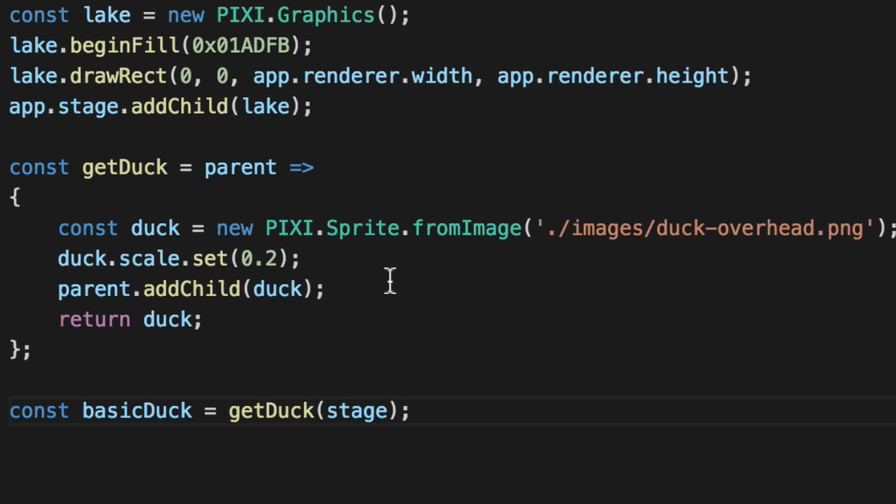
pyautogui.write('basicDuck.')
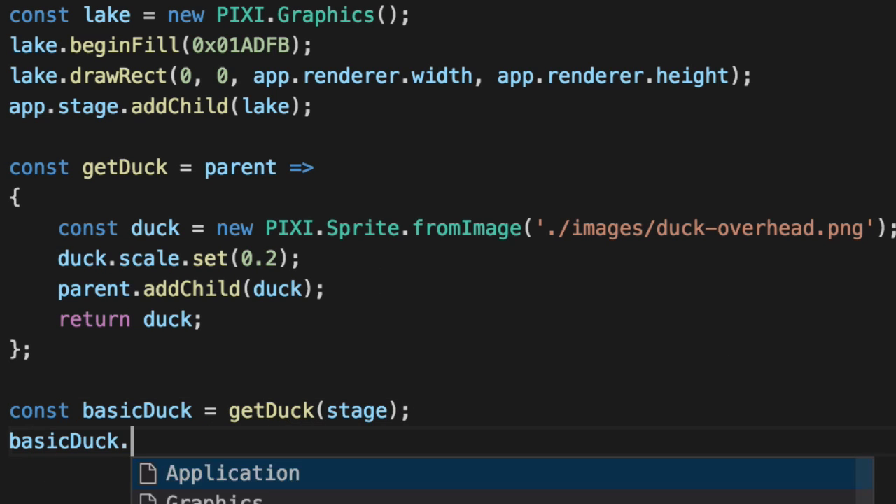
pyautogui.write('x = 200;')
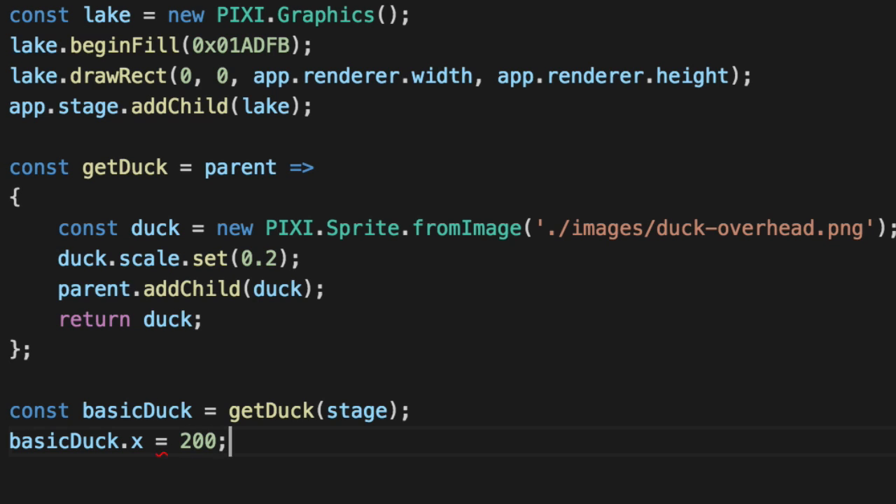
pyautogui.write('basicDuck.y = 200;')
pyautogui.click(210, 411)
pyautogui.write('app.')
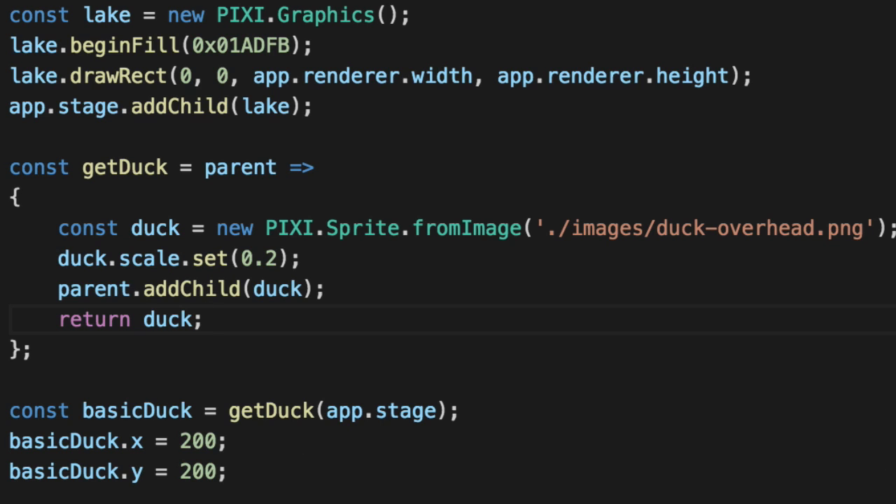
pyautogui.moveTo(10, 411); pyautogui.dragTo(224, 472)
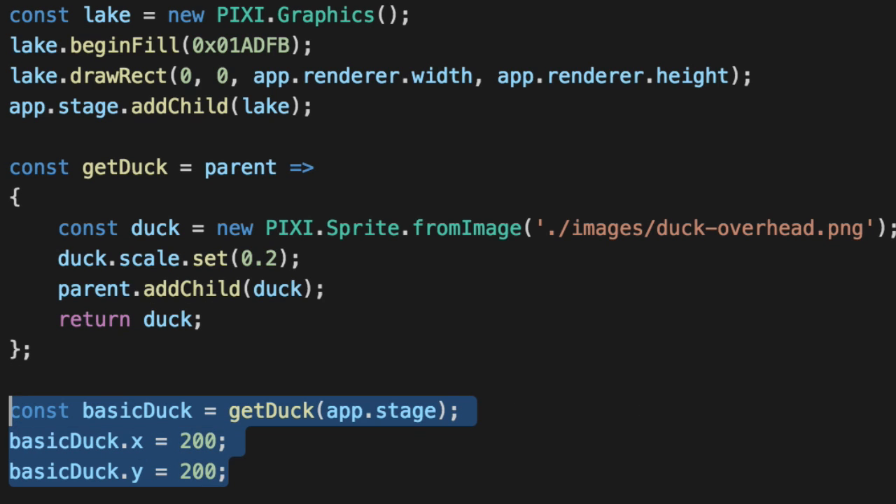
pyautogui.write('const ducks = _')
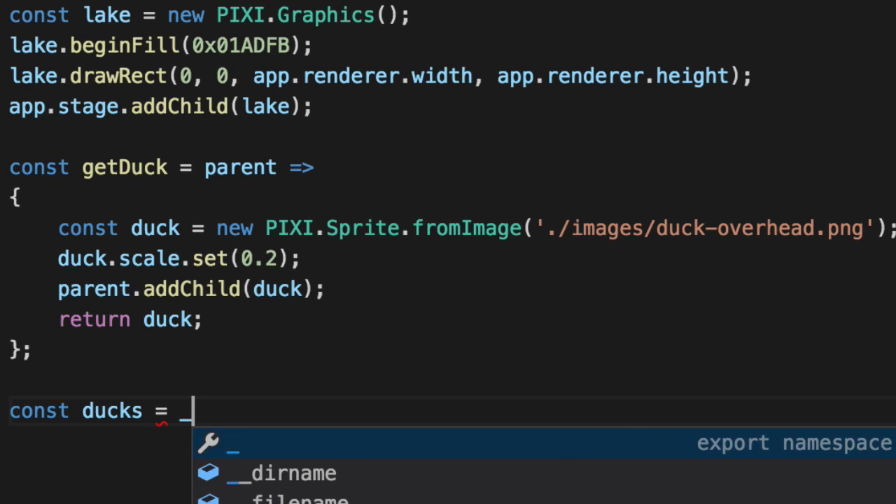
# Build ducks as _.chain(new Array(5)).map(() => getDuck(app.stage)).value().
pyautogui.write('.chain')
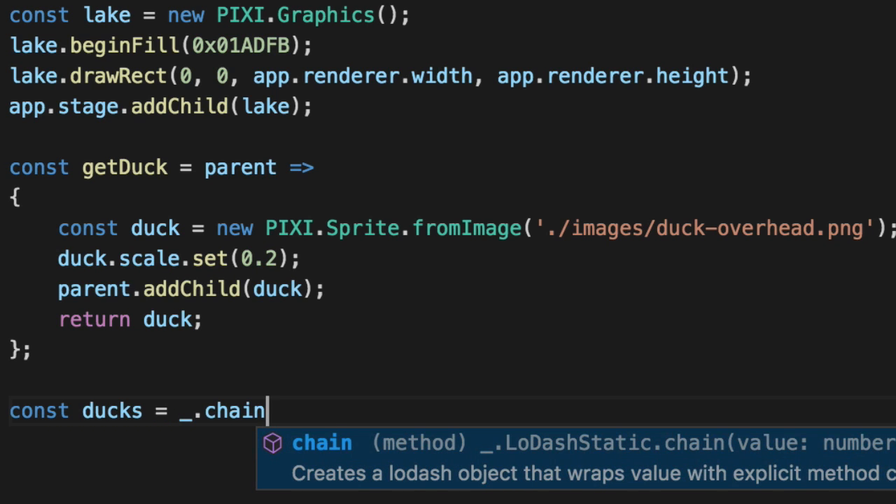
pyautogui.write('()')
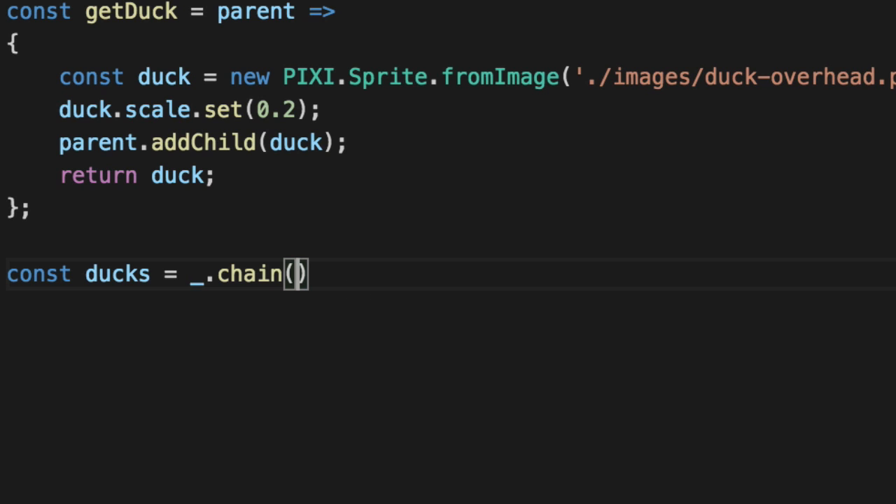
pyautogui.write('new Array')
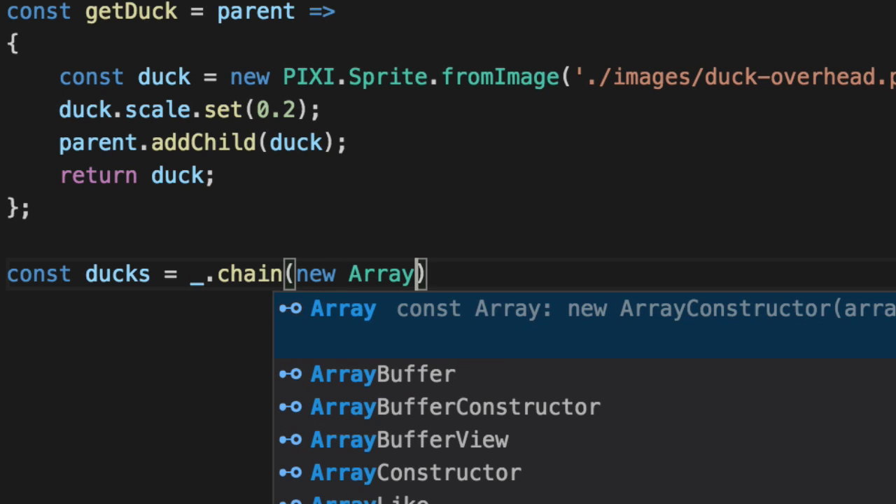
pyautogui.write('5)')
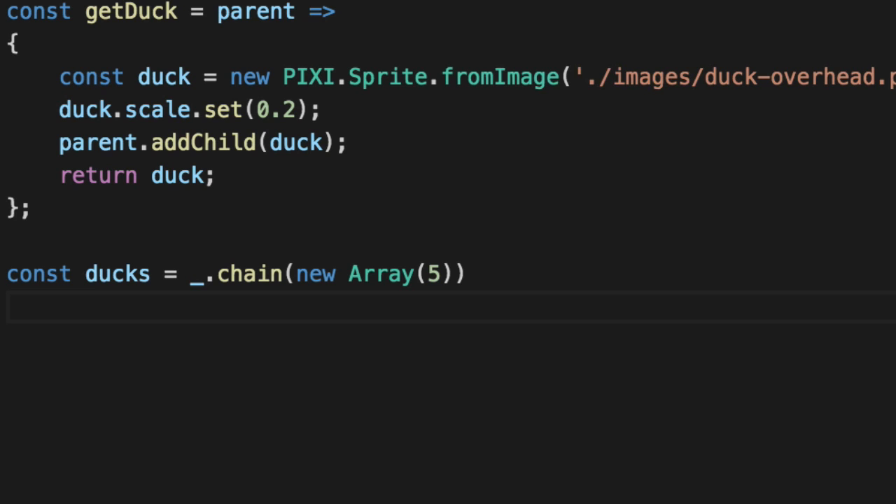
pyautogui.write('.map()')
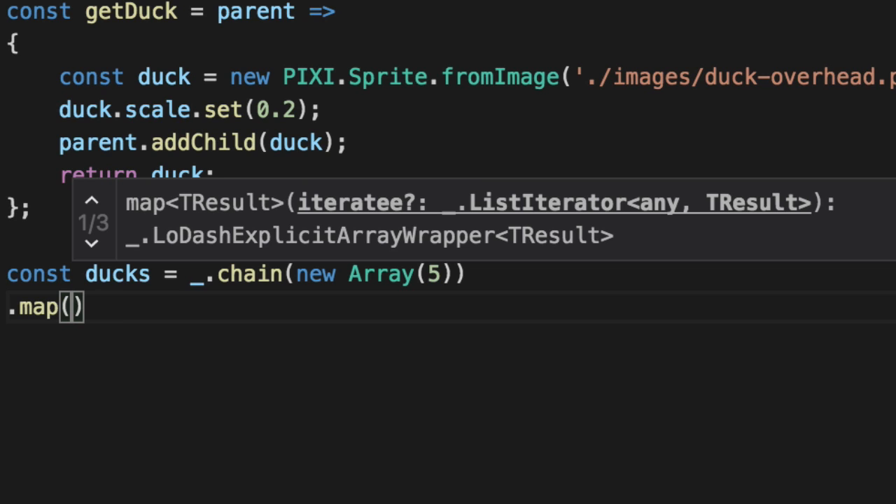
pyautogui.write('()=> getDuck(app.sta))')
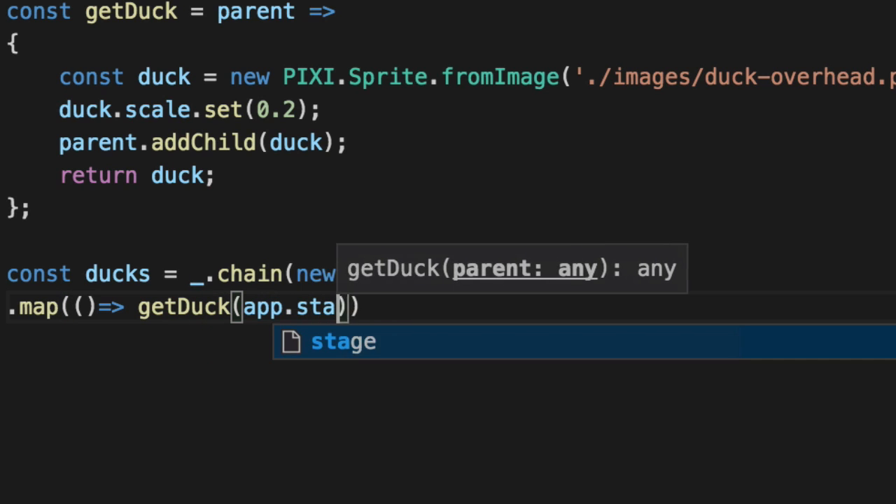
pyautogui.write('.value();')
pyautogui.write('.map(()=> get')
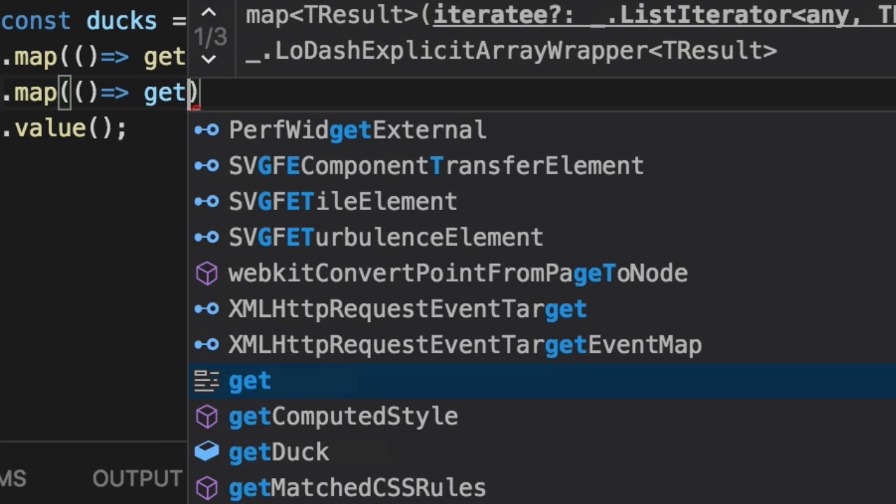
# In the second map, set each duck's x and y to randomNumberFromRange(100, 200) and return it.
pyautogui.write('duck')
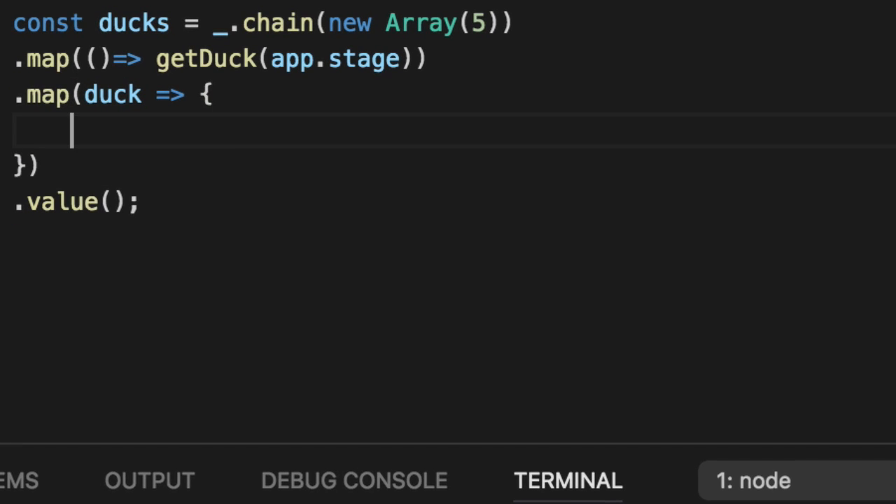
pyautogui.write('duck.x =')
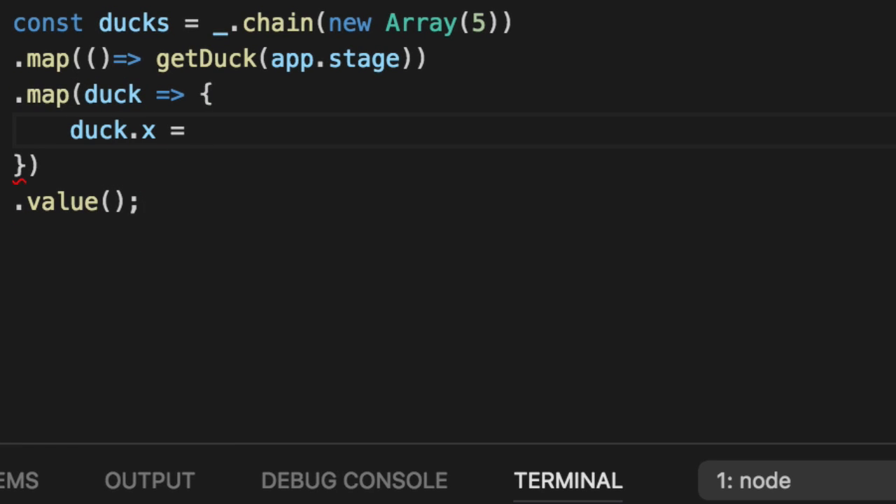
pyautogui.write('randomNumberFromRange(10')
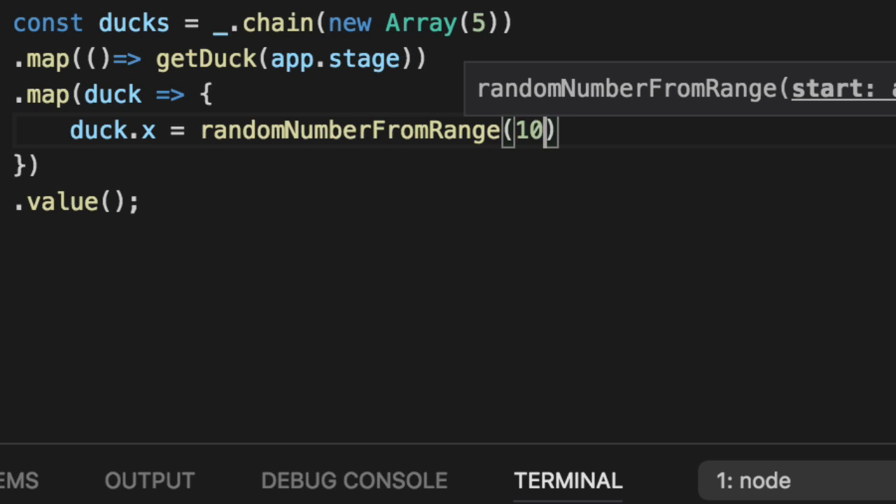
pyautogui.write('0, 200')
pyautogui.write('duck.y =')
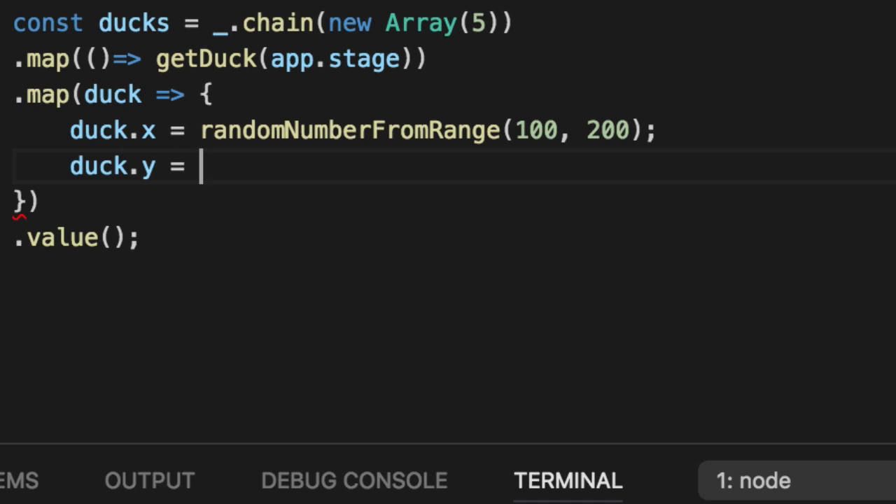
pyautogui.write('randomNumberFromRange')
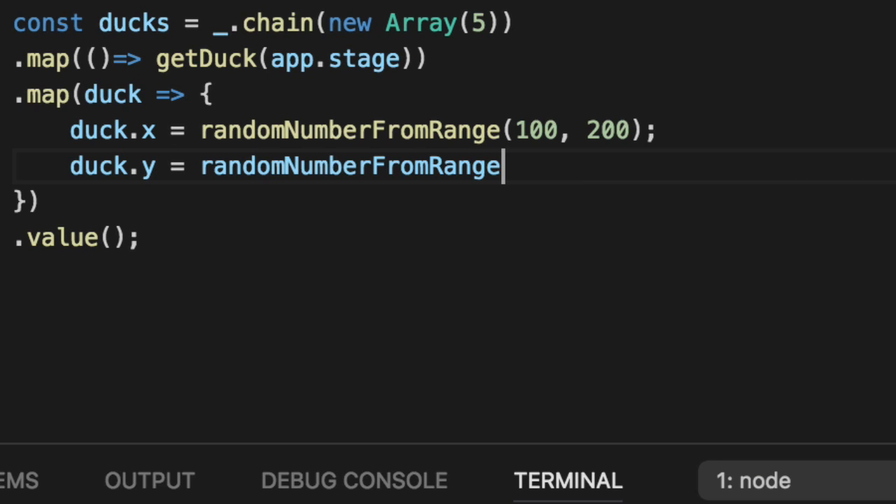
pyautogui.write('(100, 200)')
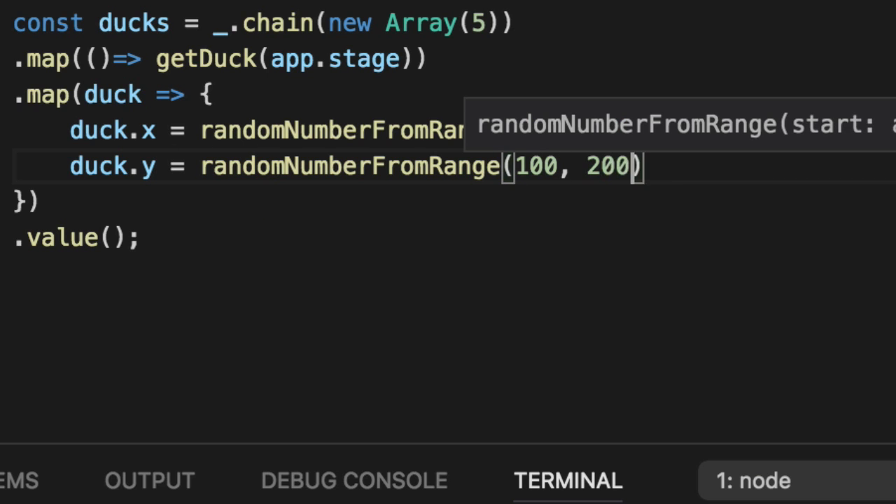
pyautogui.write('return duck;')
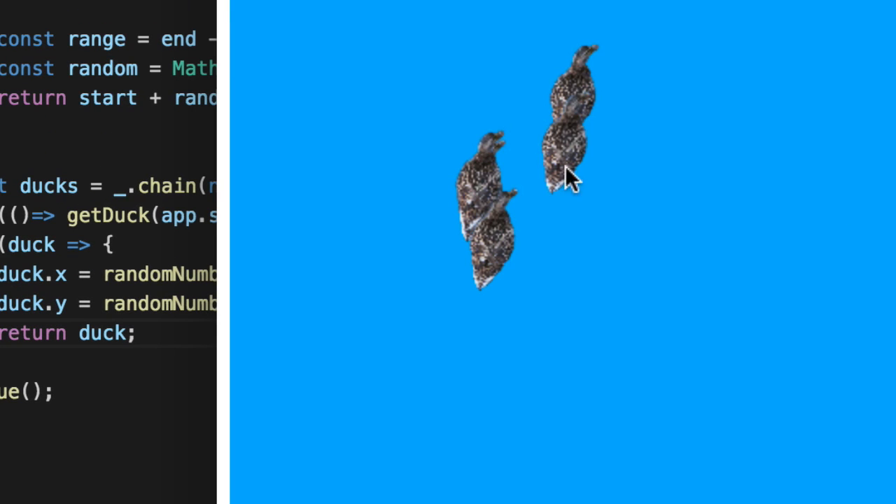
pyautogui.moveTo(624, 312)
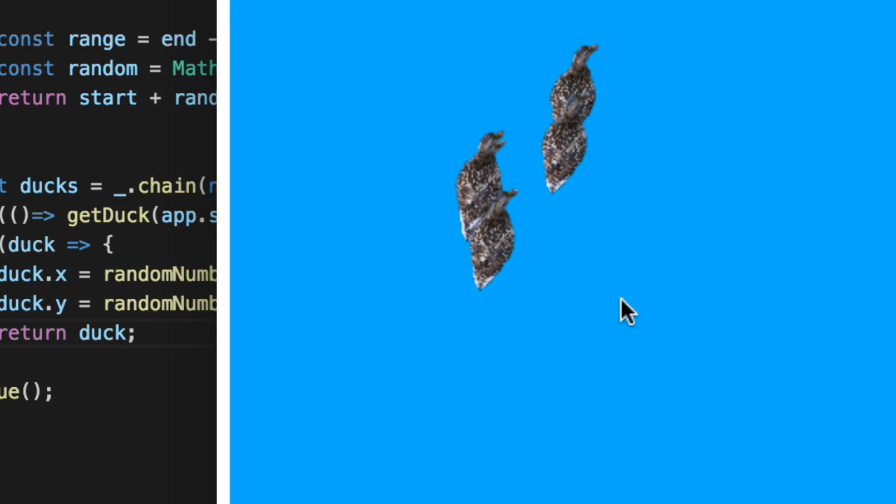
pyautogui.moveTo(497, 203)
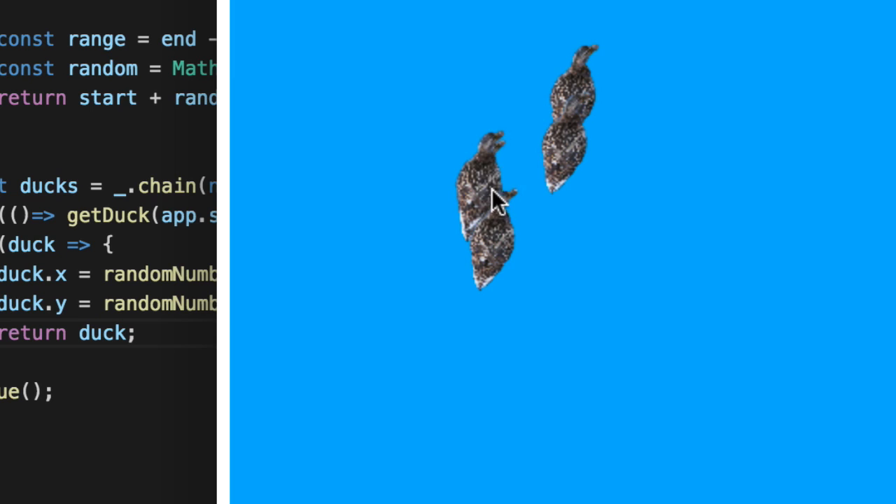
pyautogui.moveTo(712, 370)
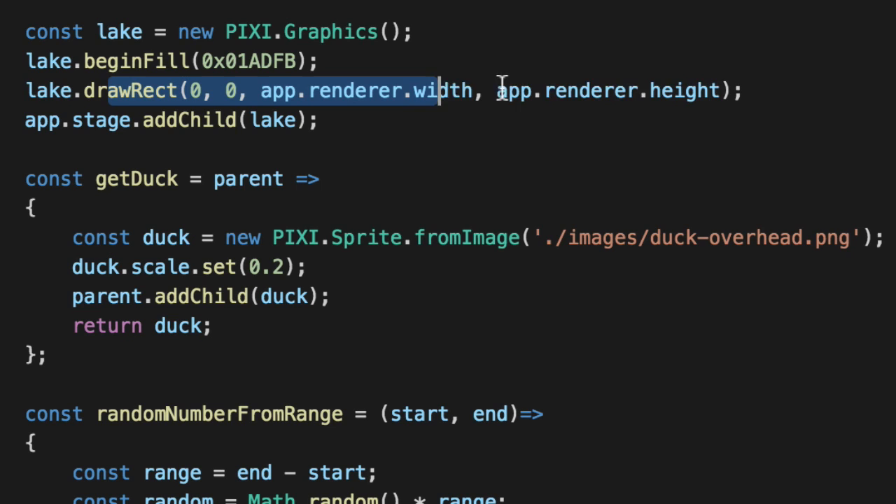
# Scroll the editor and select getDuck's parent parameter.
pyautogui.scroll(-3)
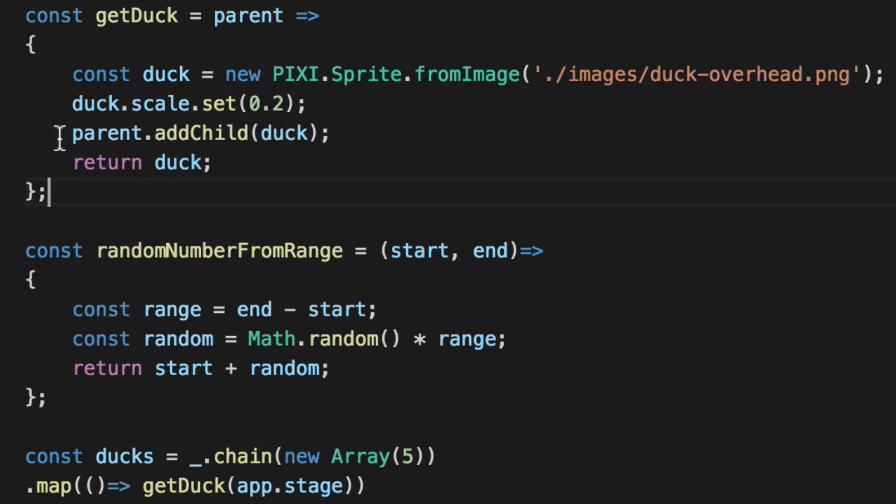
pyautogui.doubleClick(249, 16)
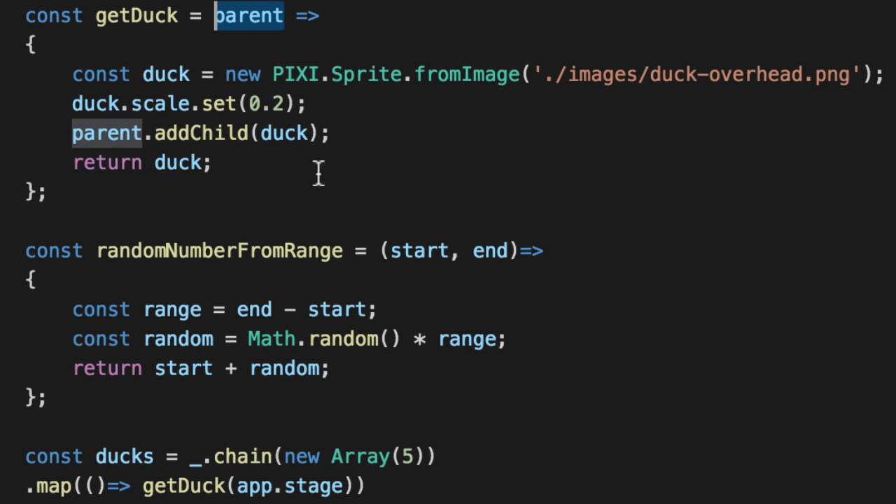